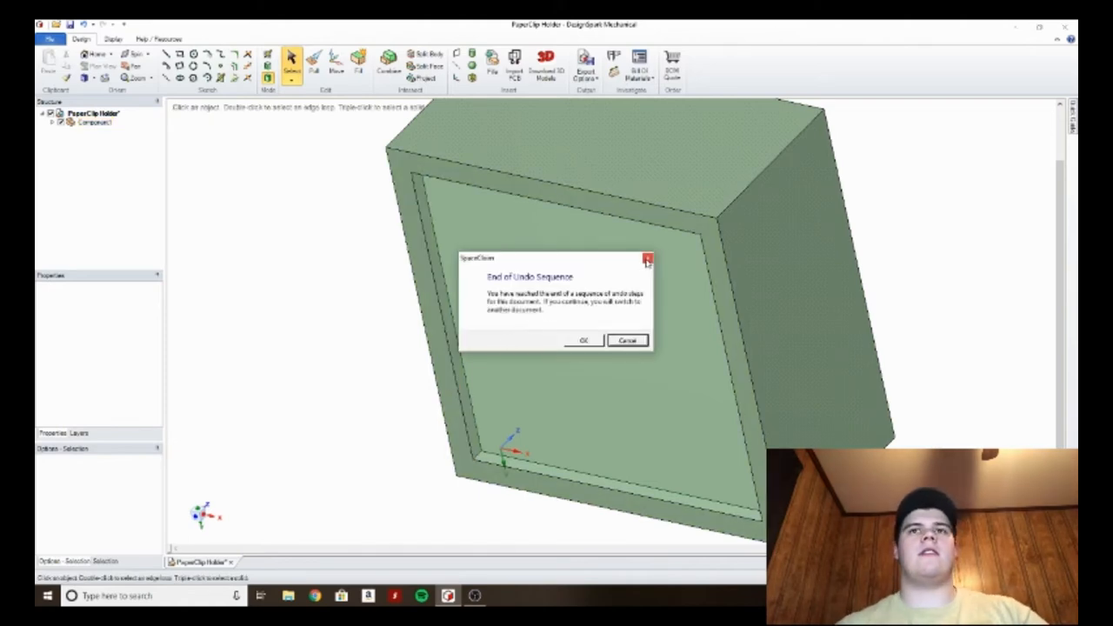
Dismiss the End of Undo Sequence warning and close PaperClip Holder without saving
click(585, 339)
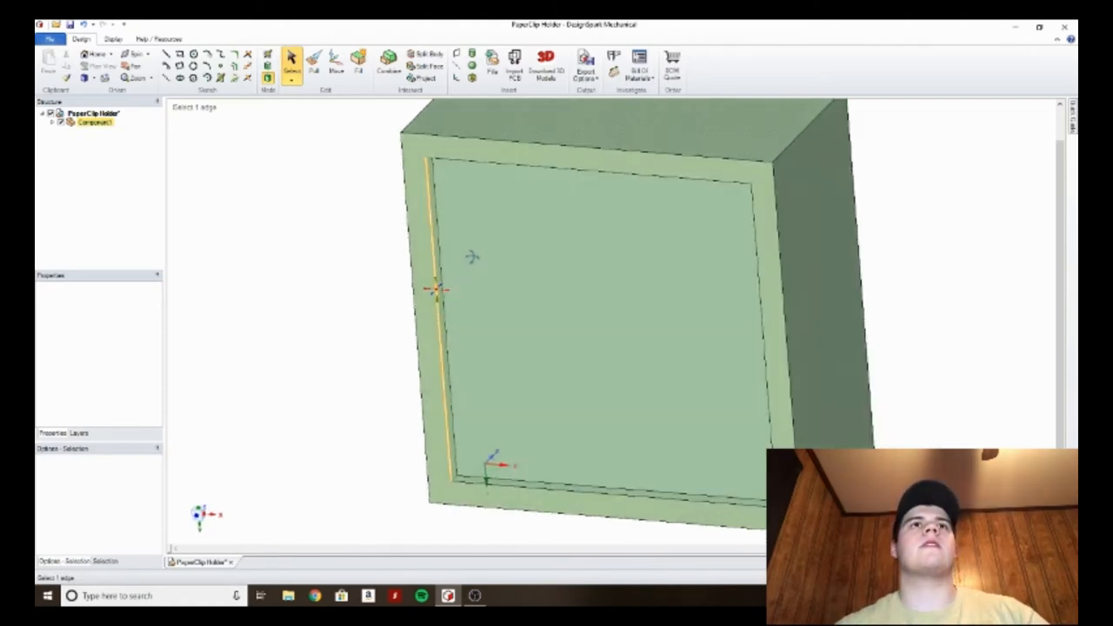
click(591, 304)
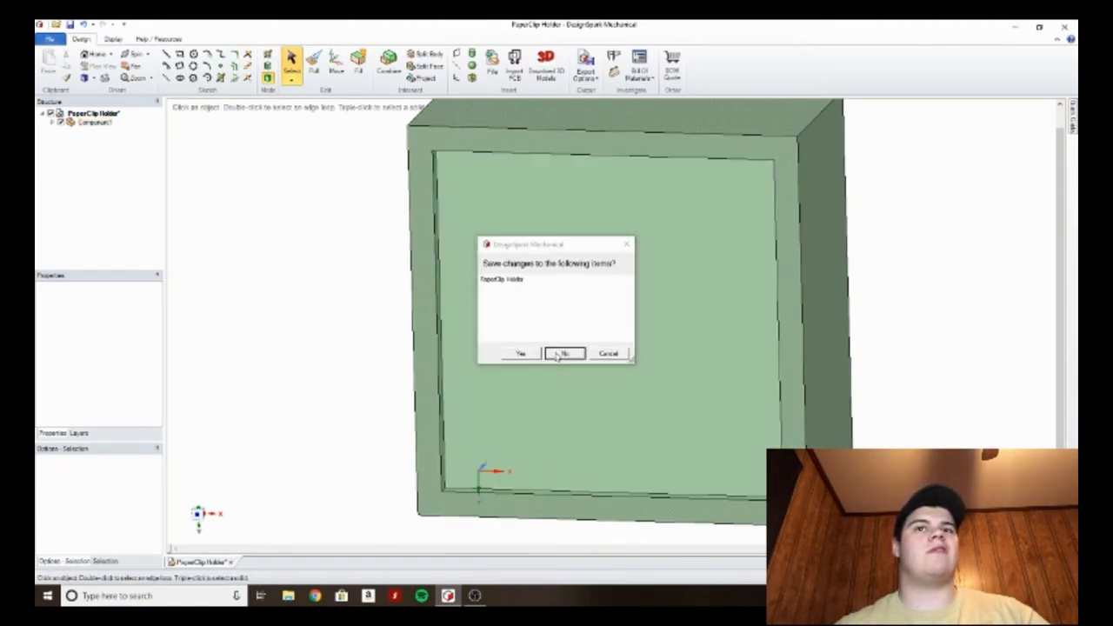
click(562, 354)
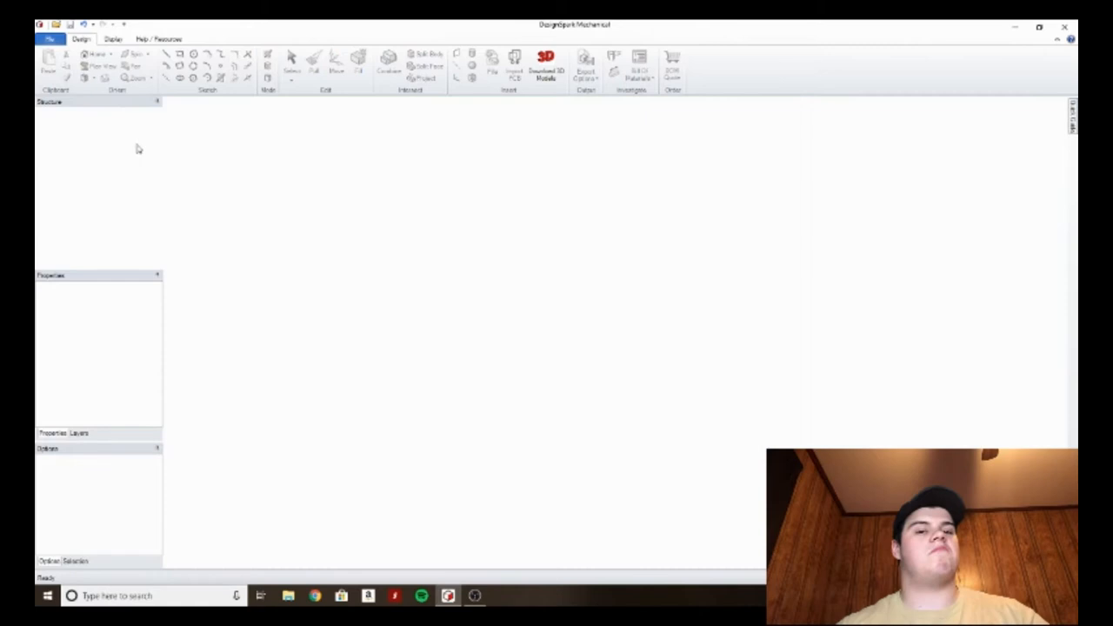
Reopen the saved PaperClip Holder design with its square sketch face
click(47, 40)
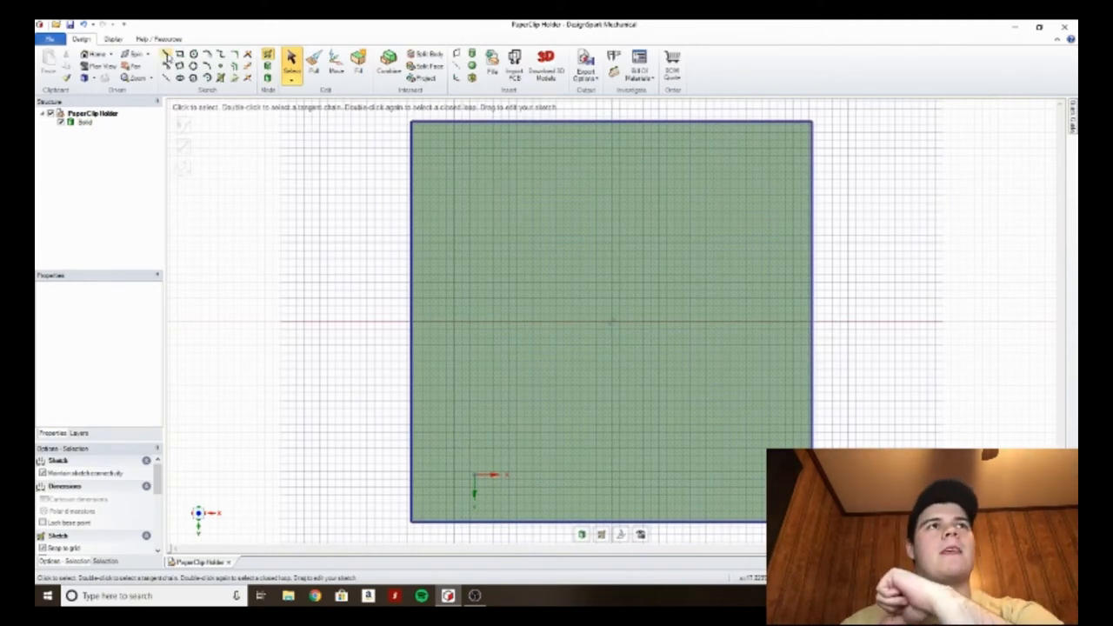
Draw an inner rectangle of about 31 by 29 mm on the square face
click(174, 54)
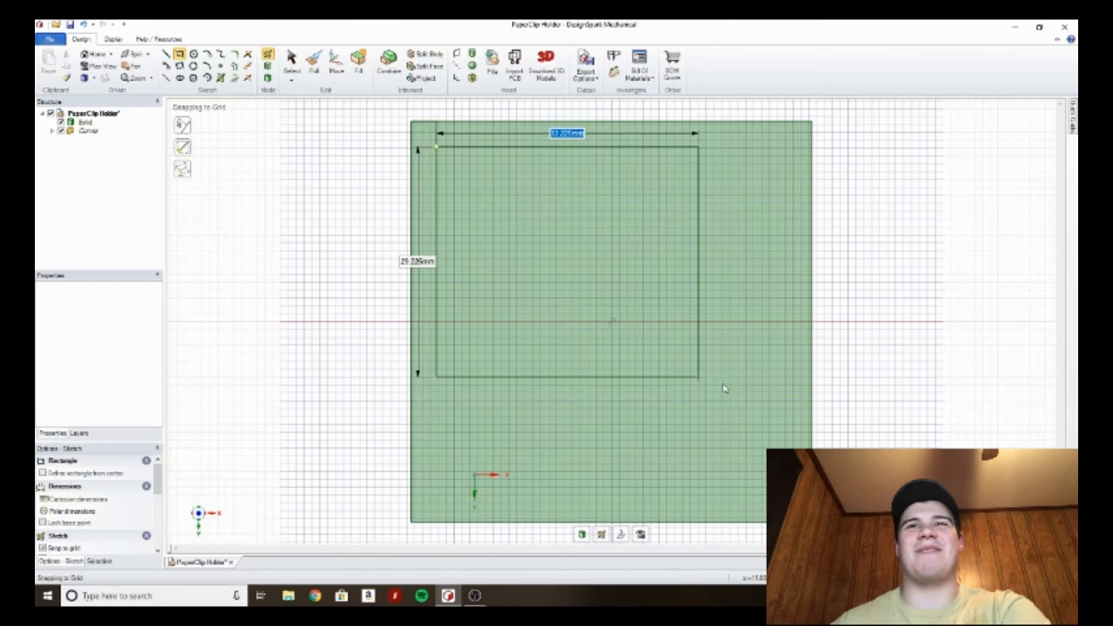
Stretch the inner rectangle to about 64.45 mm, offset 1.75 from the square's edges
drag(700, 374, 757, 422)
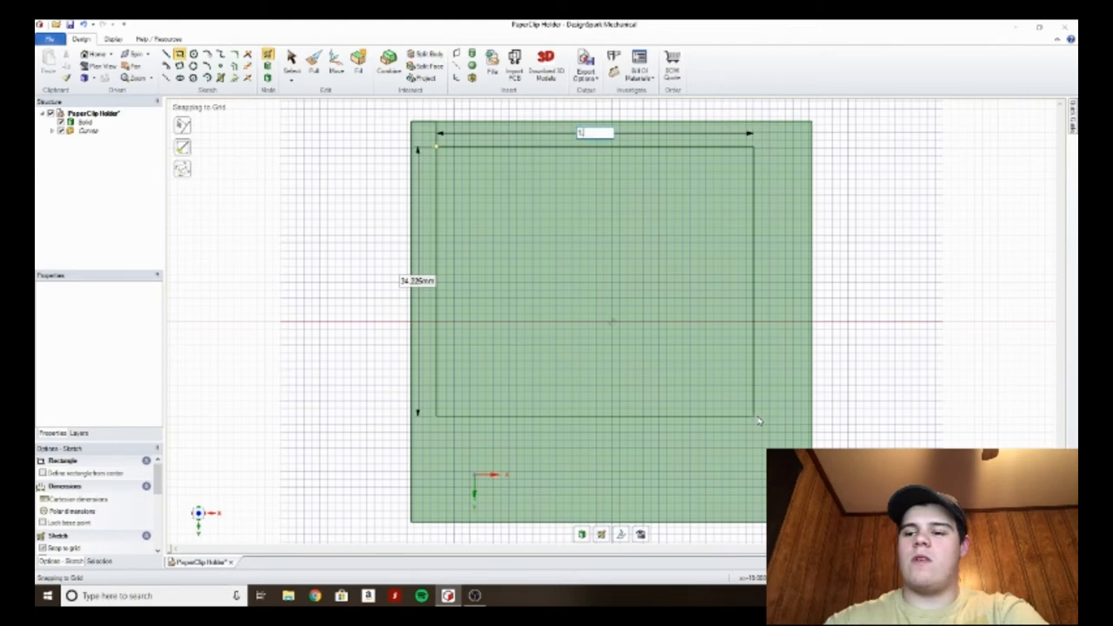
text(1.75)
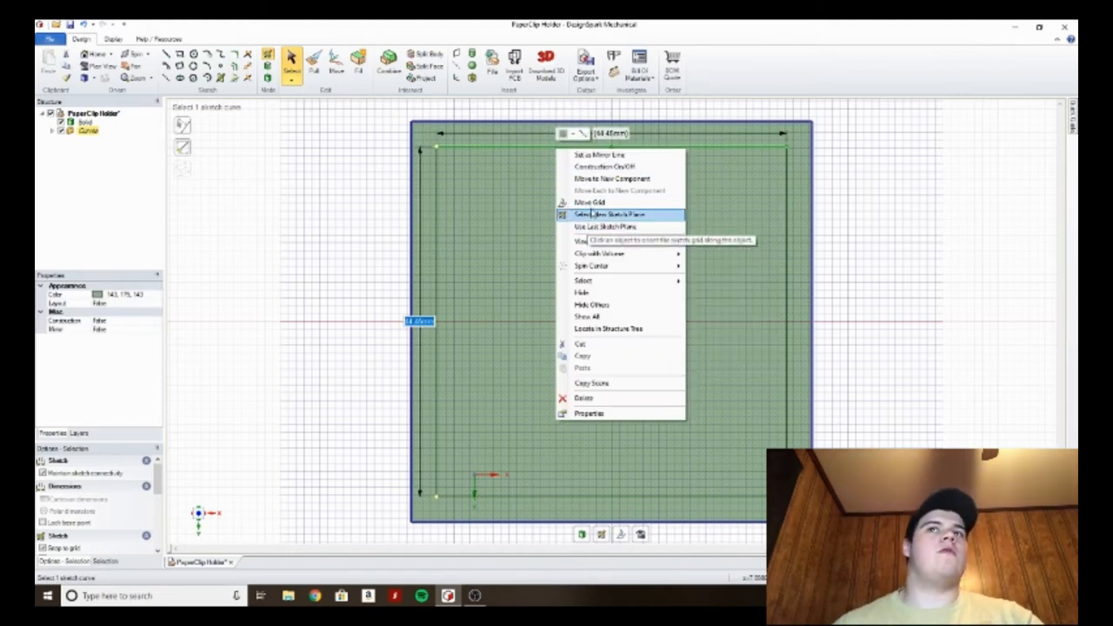
mouse_move(590, 202)
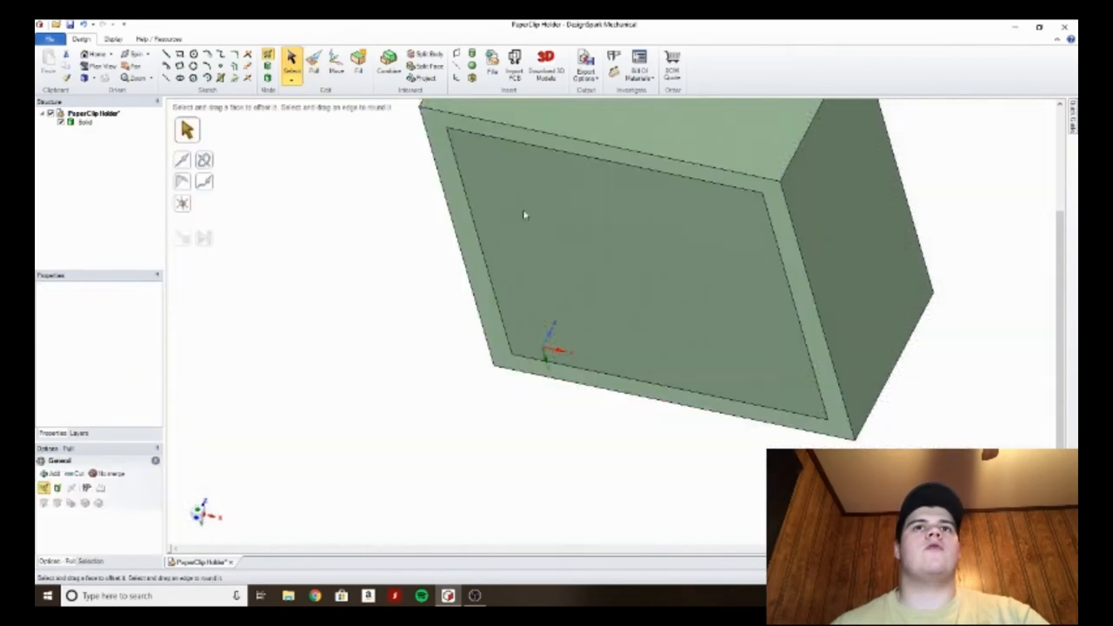
click(319, 57)
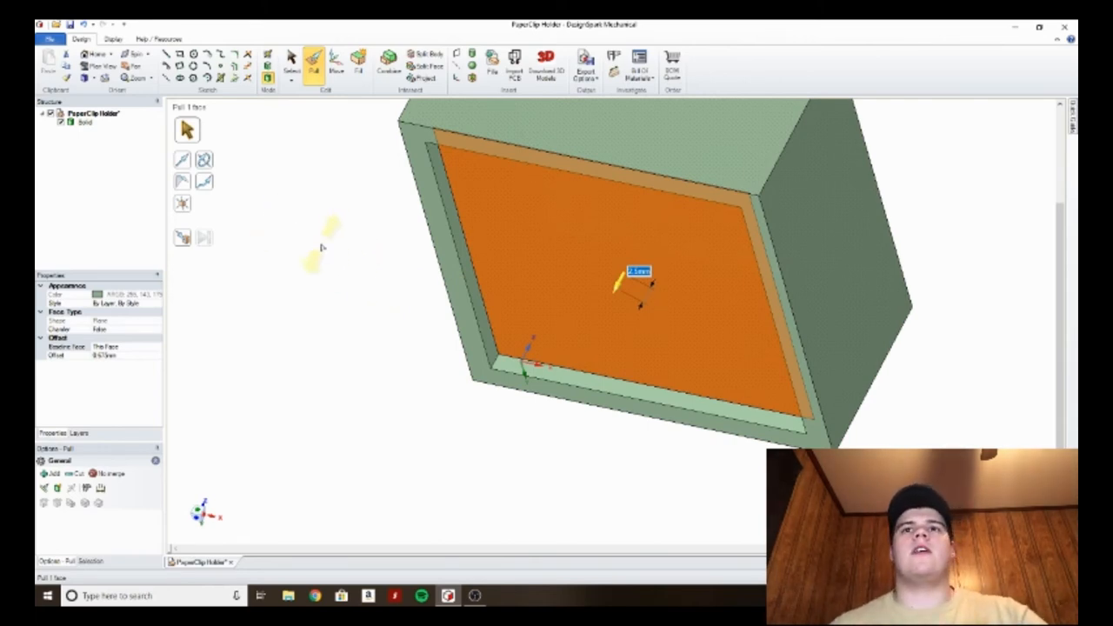
mouse_move(366, 269)
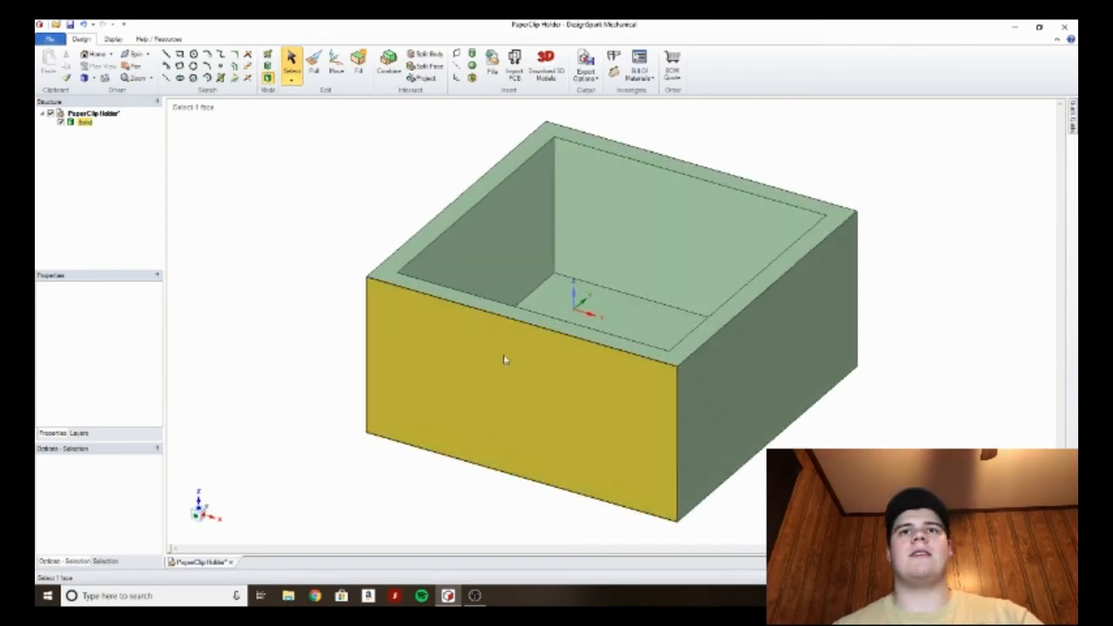
Start a new design holding a thin square bottom plate
click(44, 40)
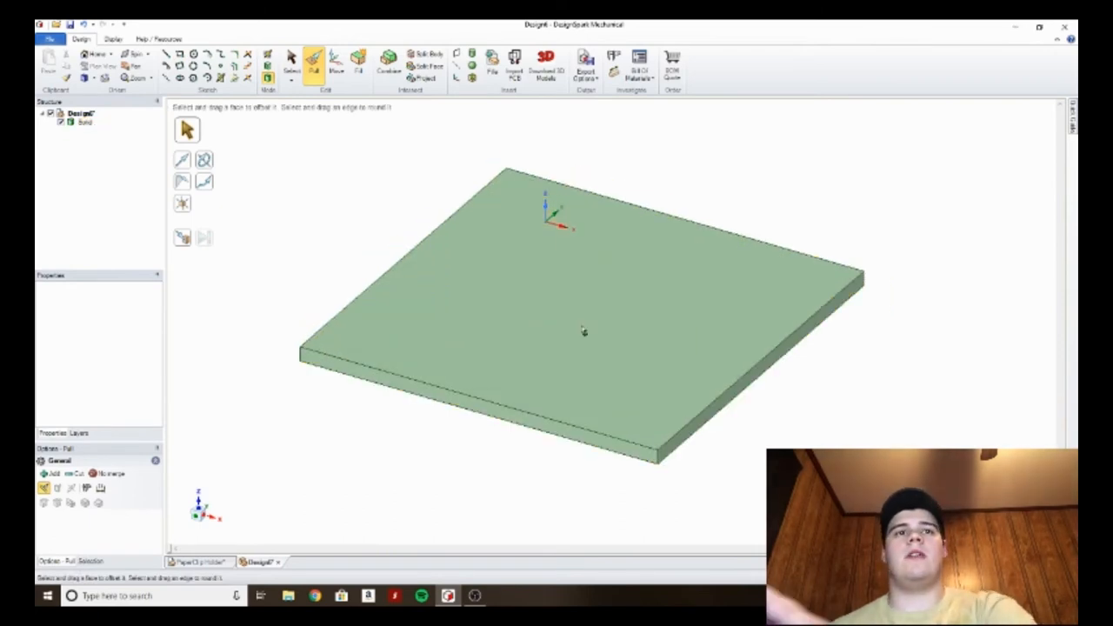
Bring up the Save As dialog for the new plate design
click(578, 330)
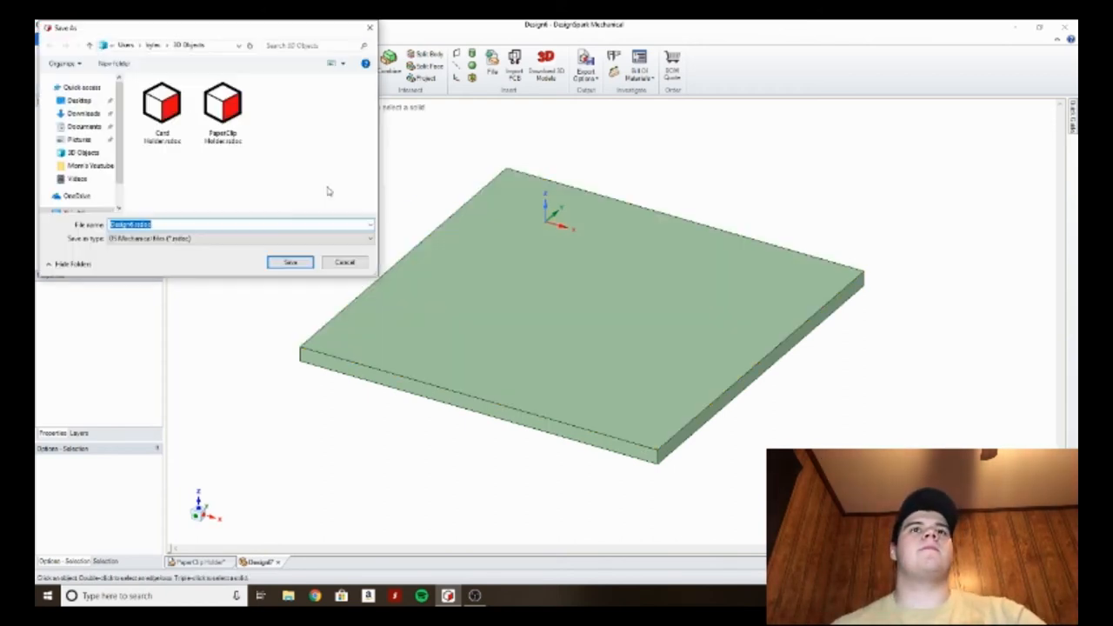
Save the plate design as 'PaperClip Holder Bottom' in the 3D Objects folder
click(222, 104)
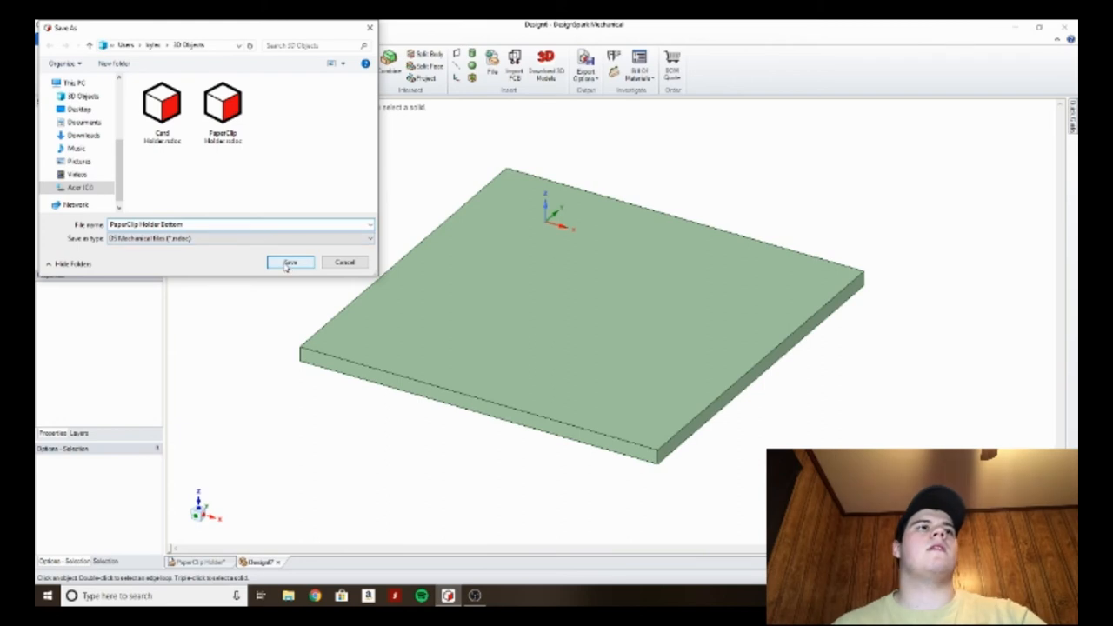
click(289, 262)
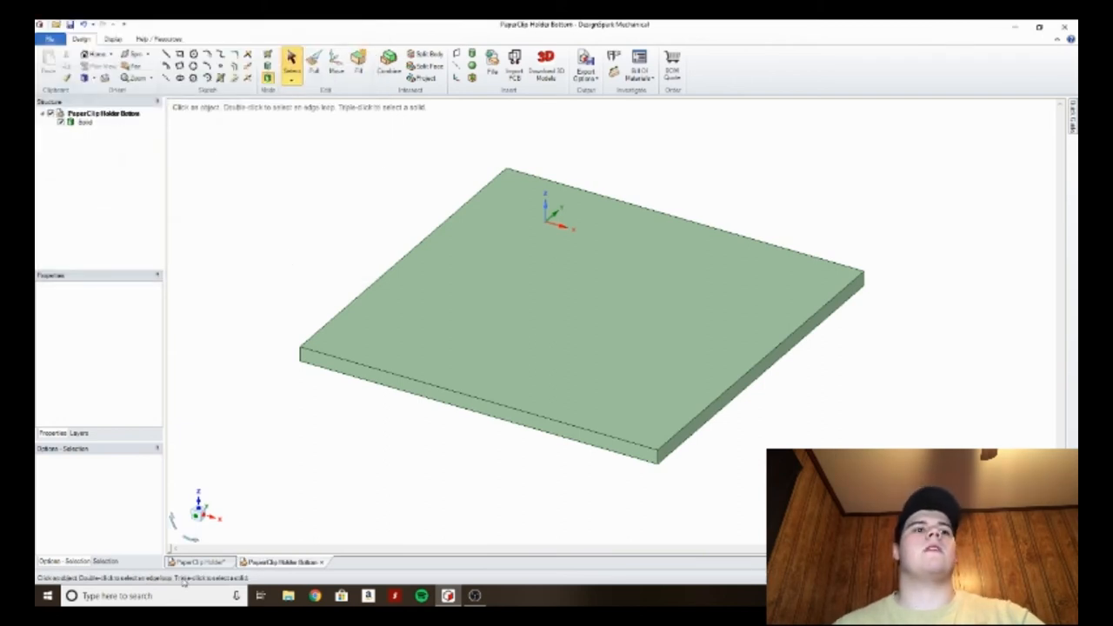
Switch back to the PaperClip Holder box design to insert a file
click(197, 563)
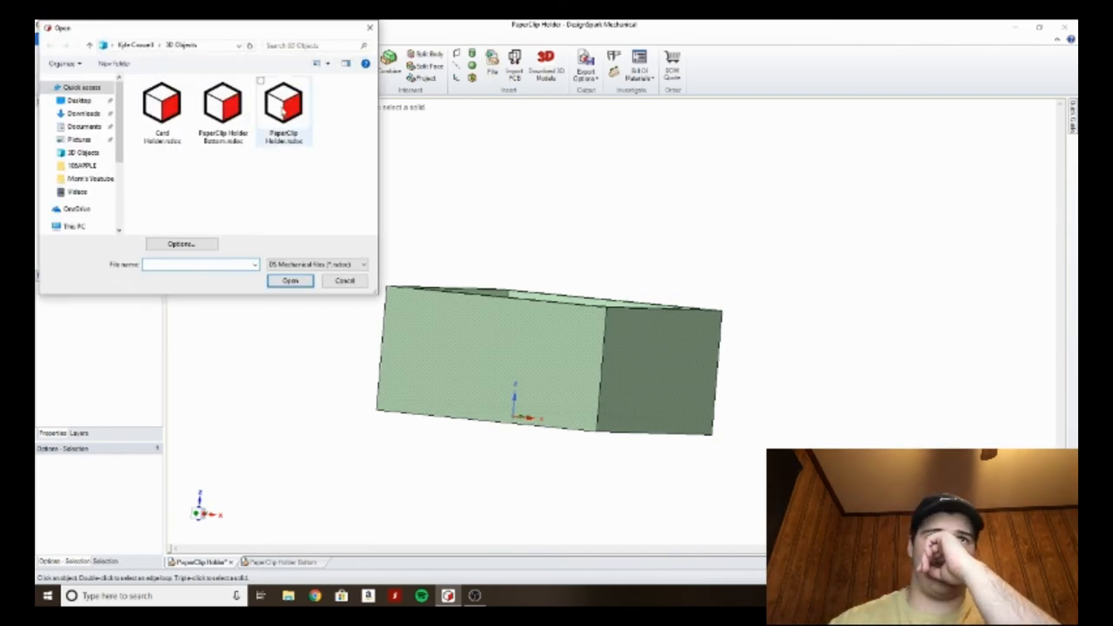
Insert 'PaperClip Holder Bottom.rsdoc' into the box design as a separate component
click(224, 104)
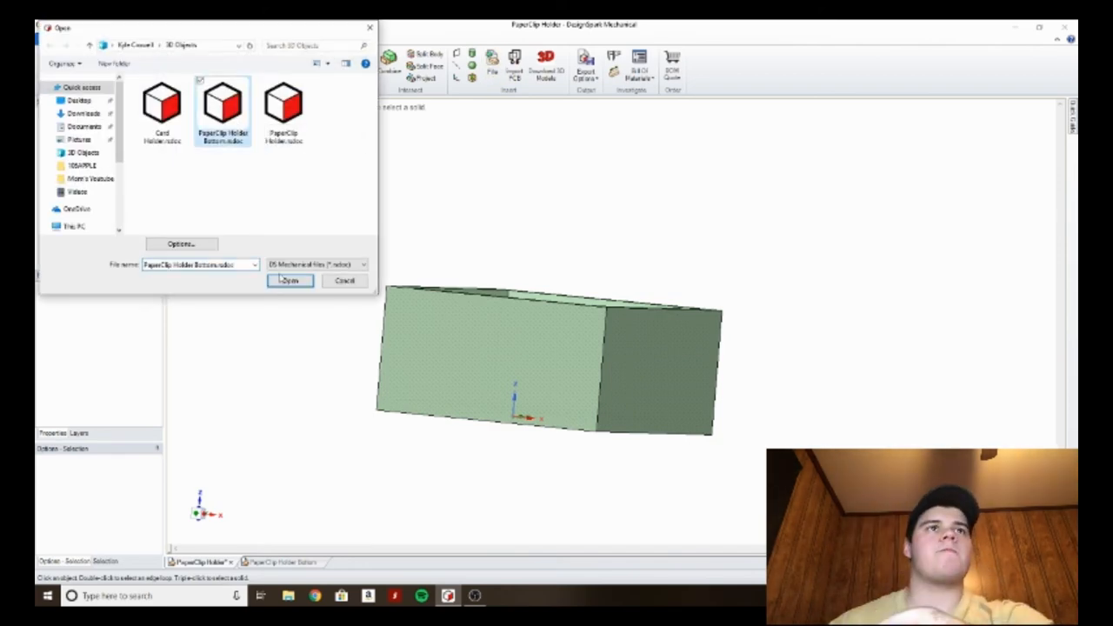
click(290, 281)
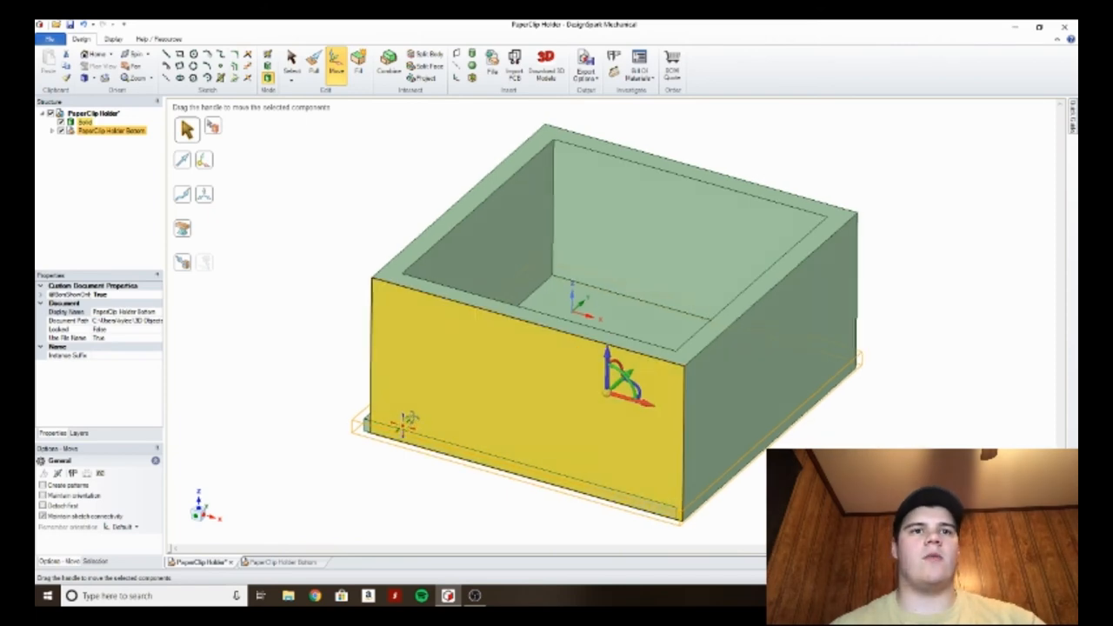
From a side view, drag the bottom plate down along Z beneath the box and reselect it
drag(609, 383, 600, 435)
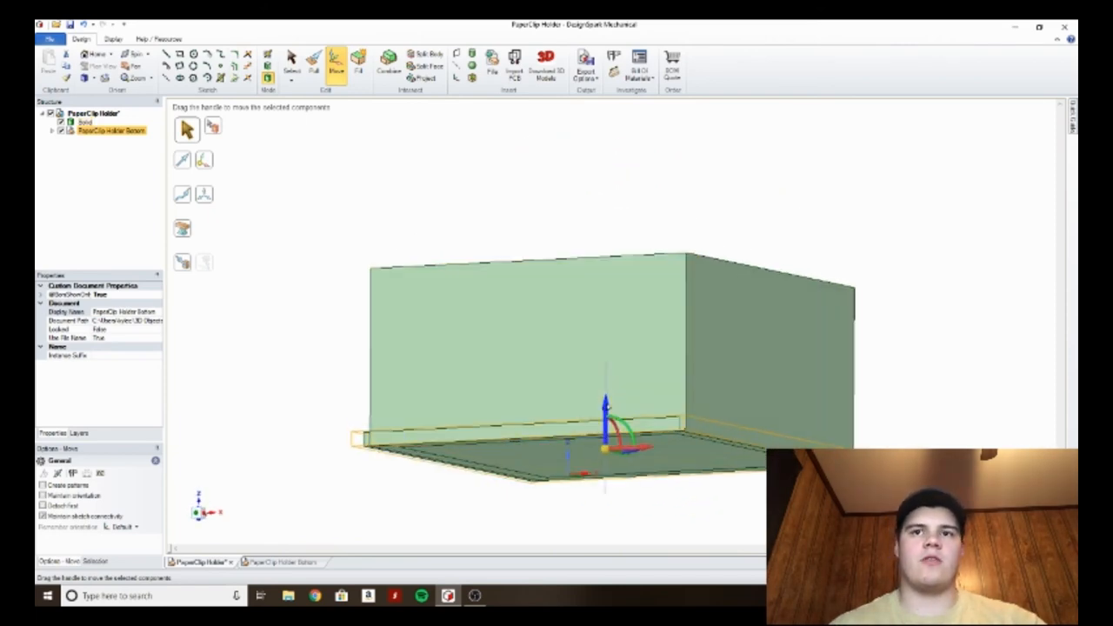
drag(604, 448, 604, 500)
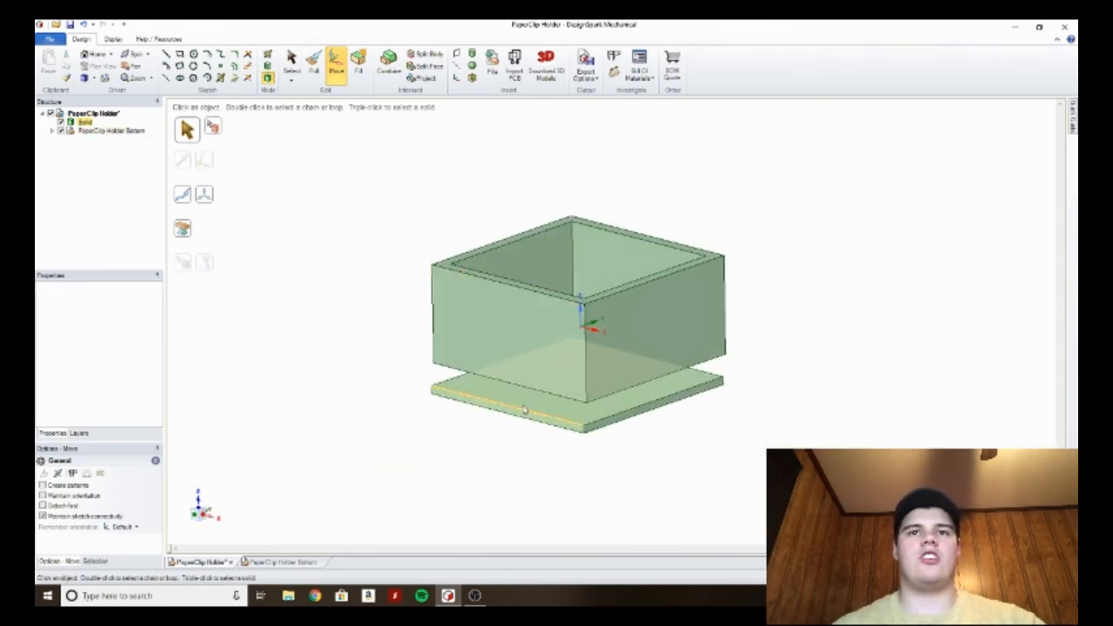
click(533, 404)
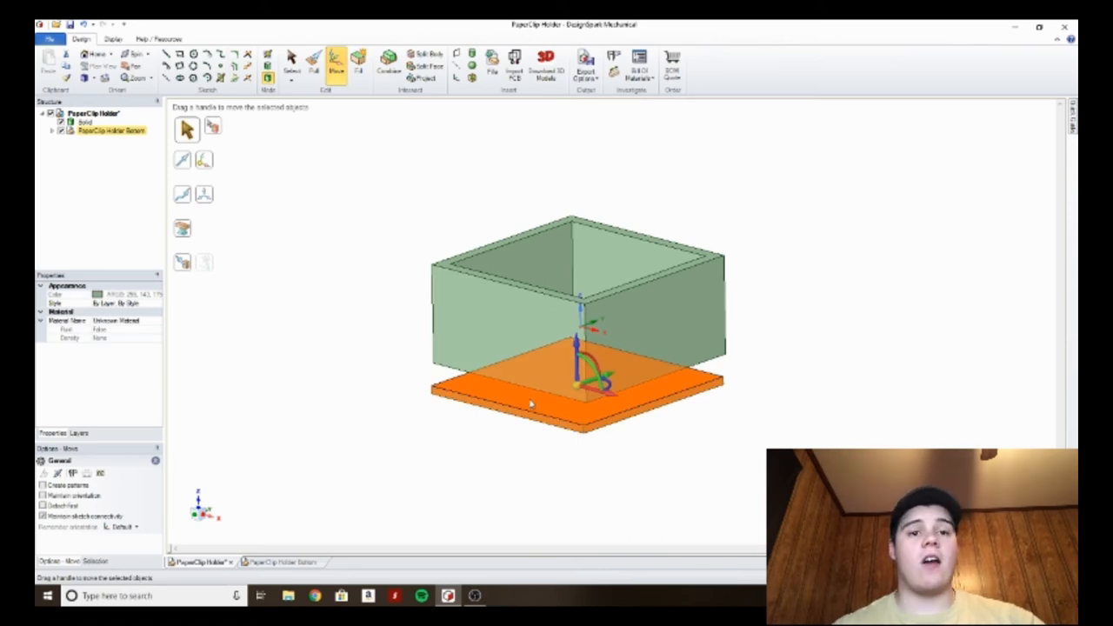
click(94, 131)
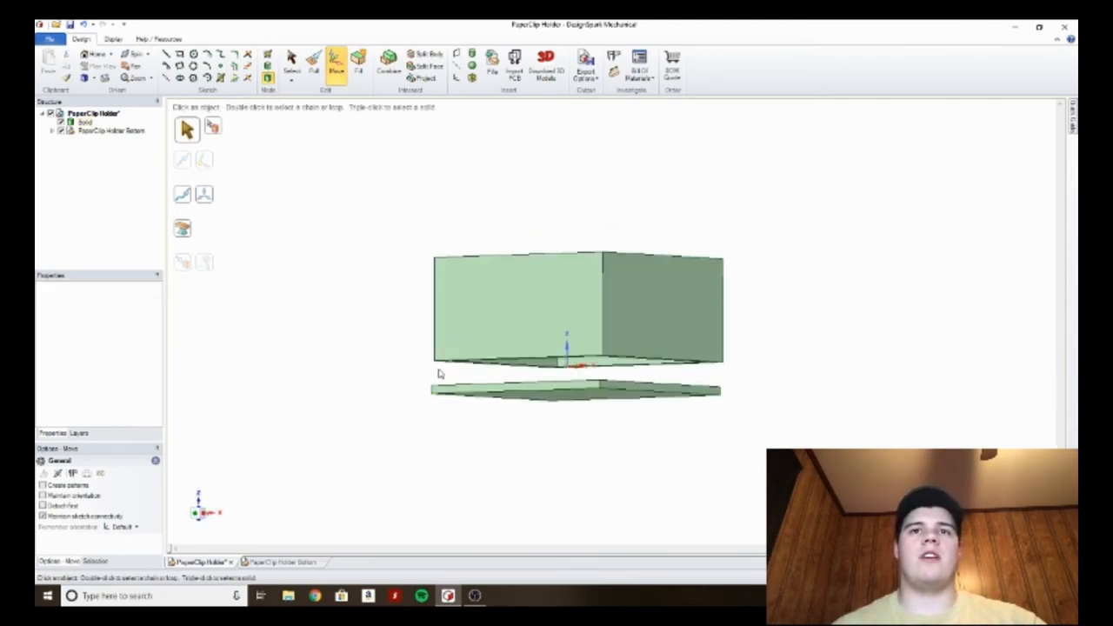
click(574, 392)
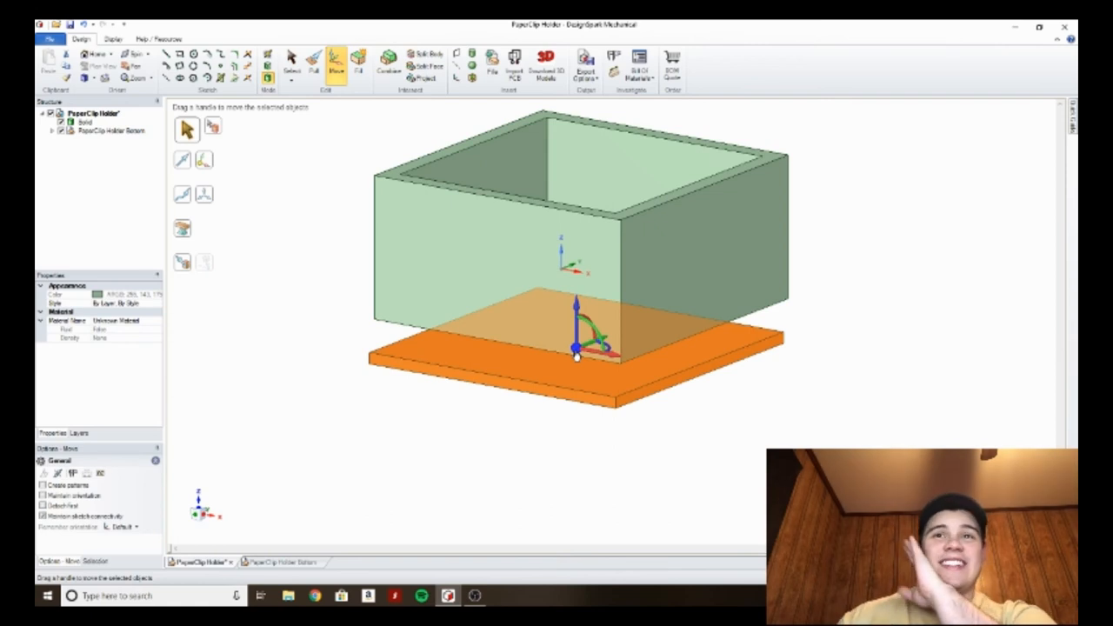
Set the bottom plate's Move direction to vertical and orbit to view the box underside
click(496, 261)
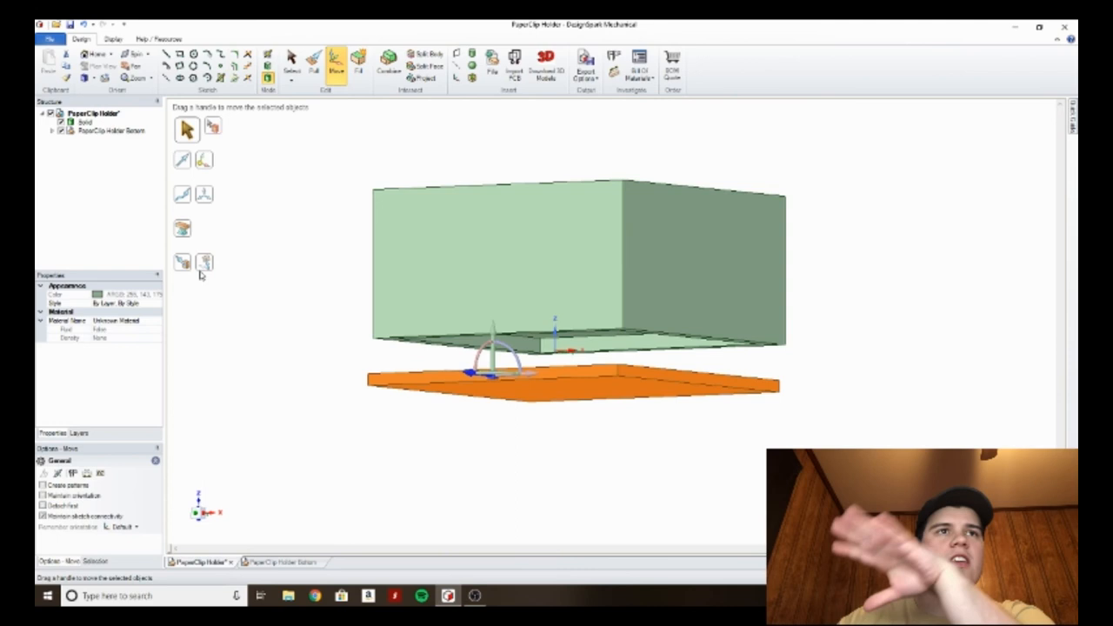
click(206, 263)
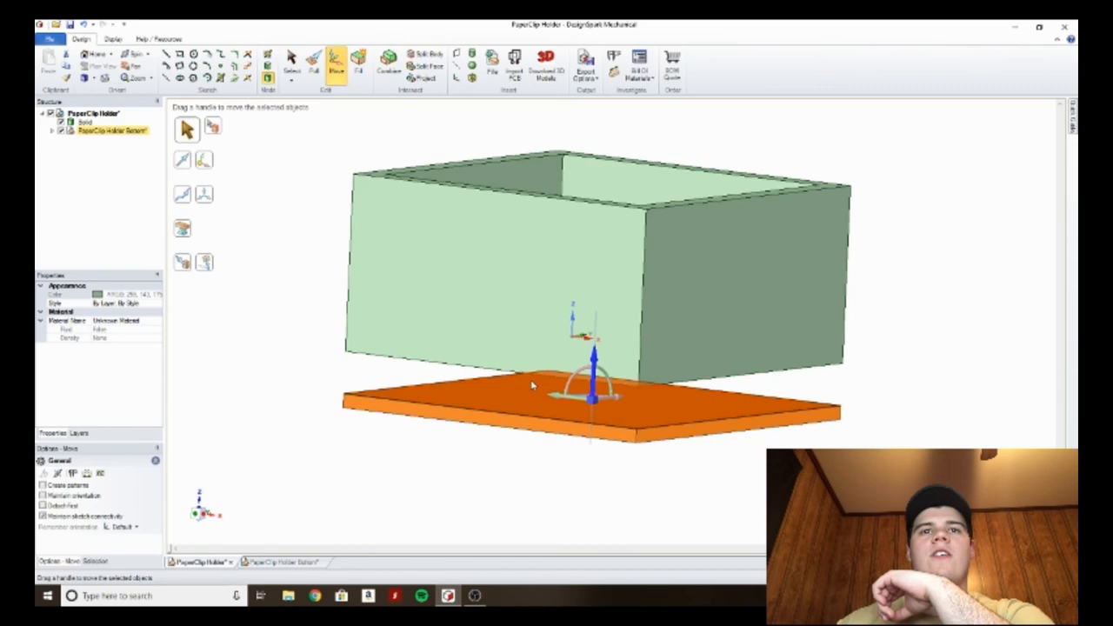
mouse_move(583, 411)
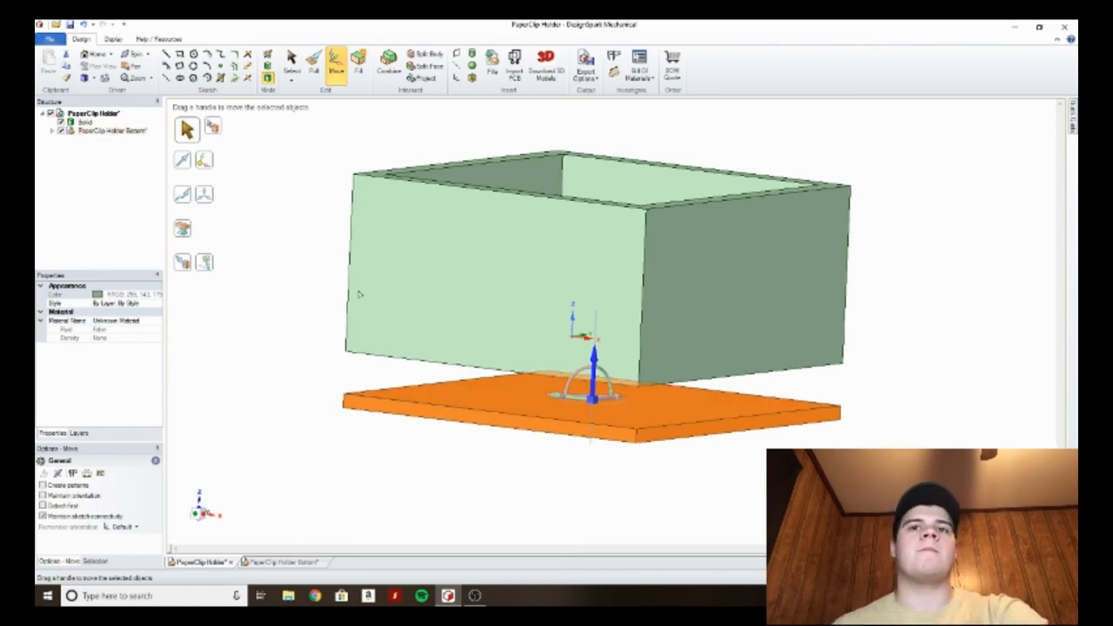
drag(591, 357, 591, 387)
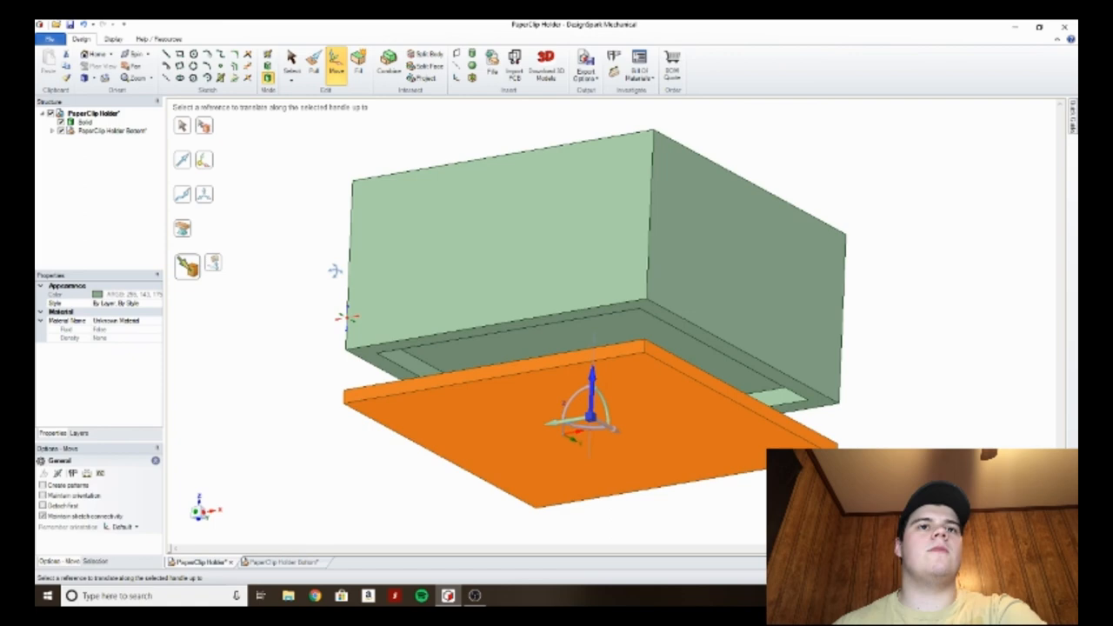